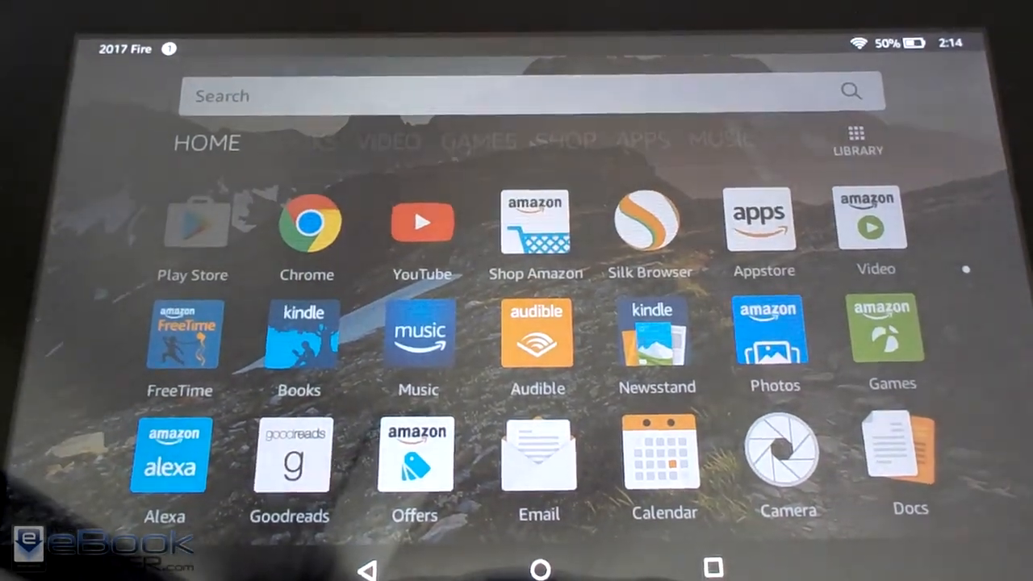
- Load the 'How to Install Google Play on 2017 Fire Tablets in 5 Minutes' article in Silk and scroll through it
{"action": "left_click", "coordinate": [192, 223]}
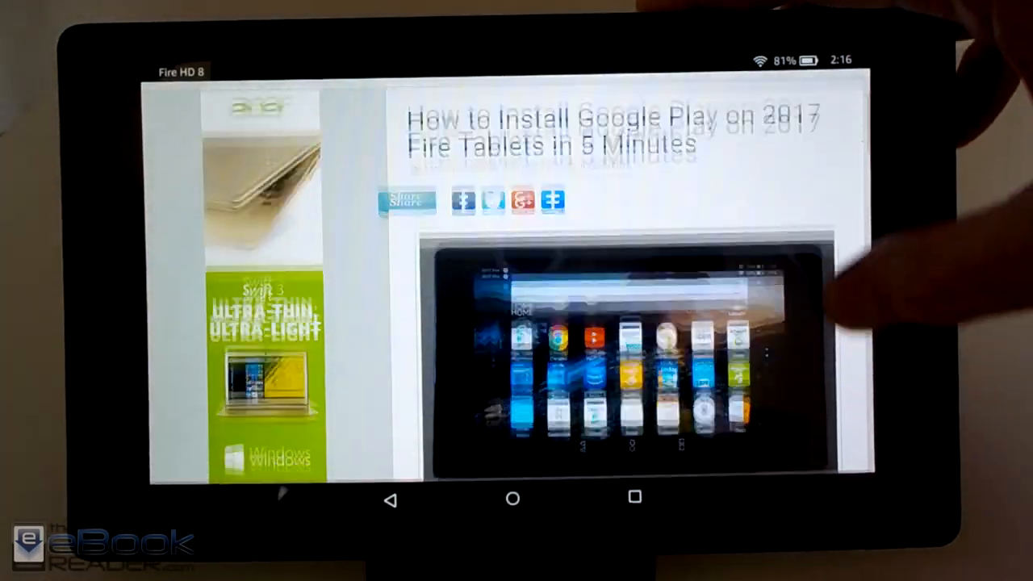
{"action": "scroll", "scroll_direction": "down", "scroll_amount": 3}
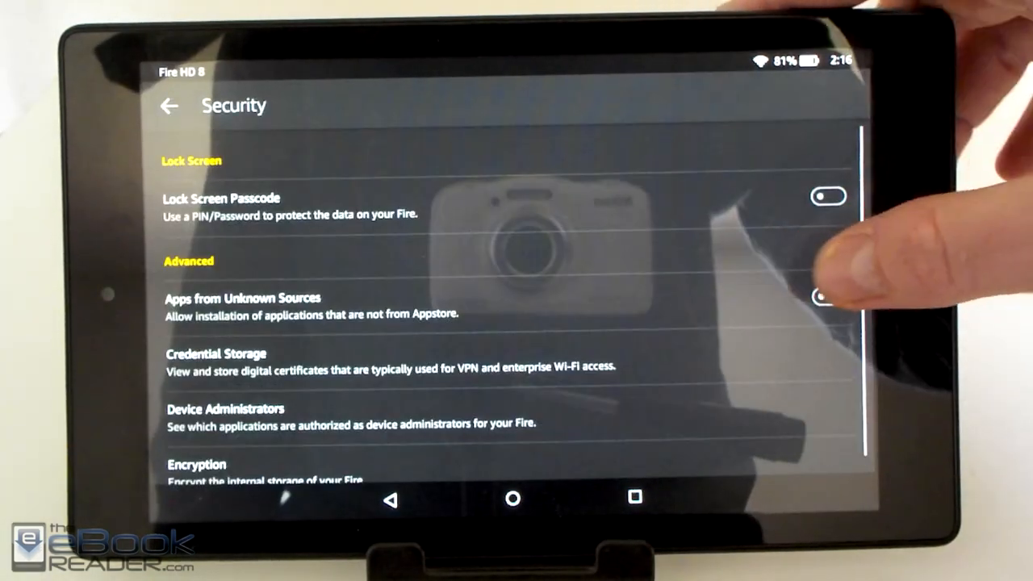
- Switch on Apps from Unknown Sources in Security settings and accept the risk warning
{"action": "left_click", "coordinate": [830, 297]}
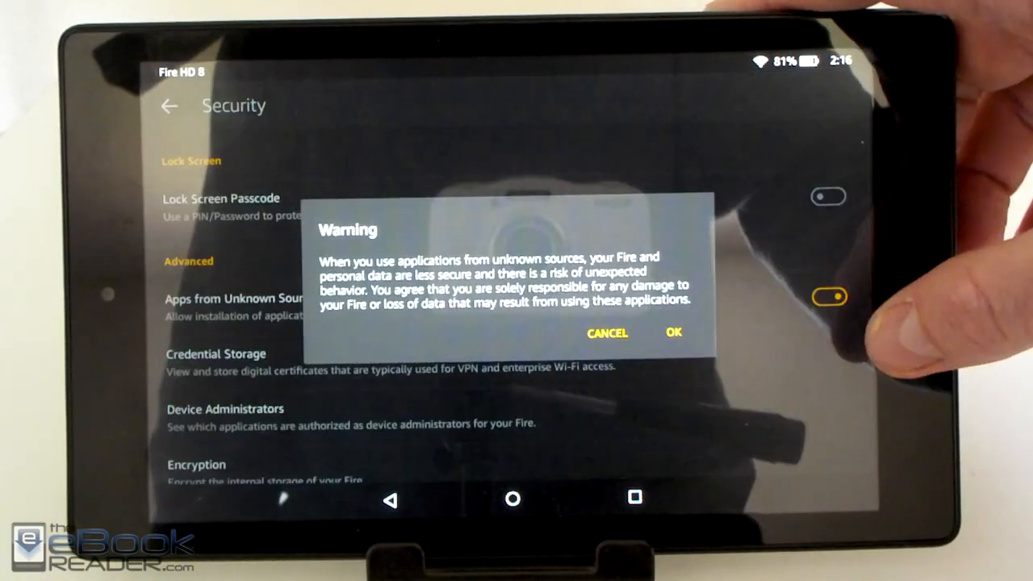
{"action": "left_click", "coordinate": [607, 333]}
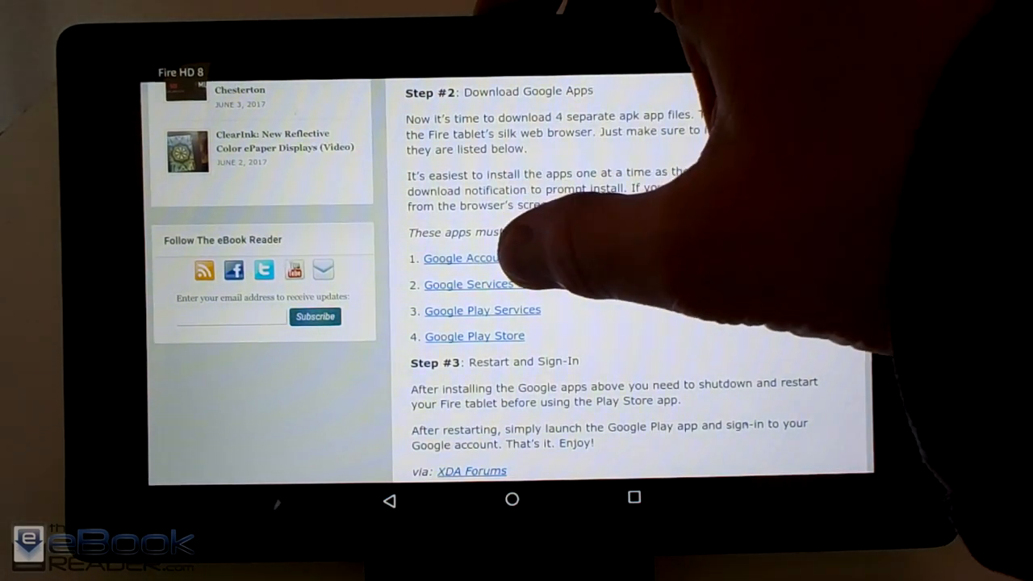
- Download the Google Account Manager APK, keep it despite the warning, and continue its installer
{"action": "left_click", "coordinate": [462, 258]}
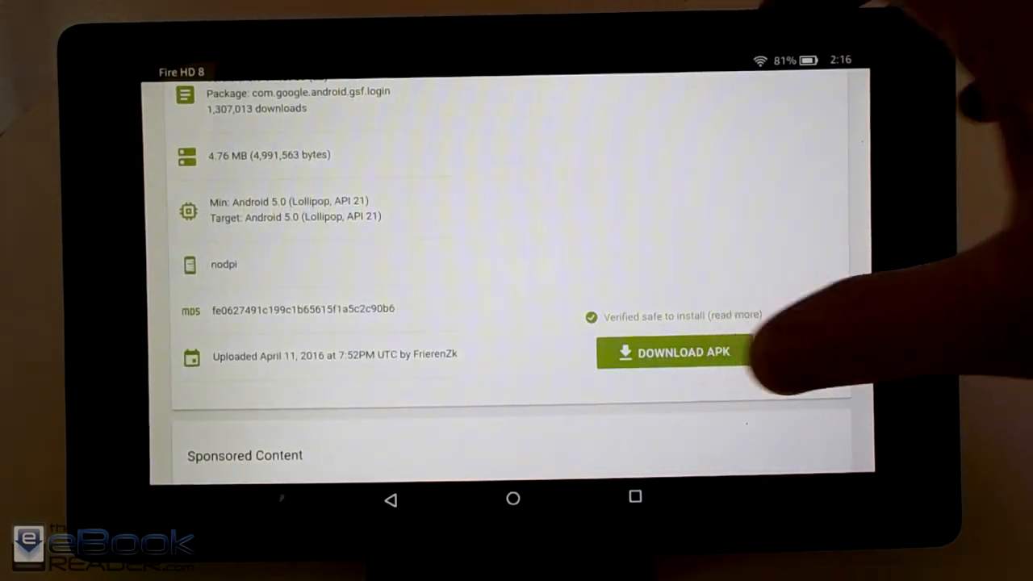
{"action": "left_click", "coordinate": [681, 352]}
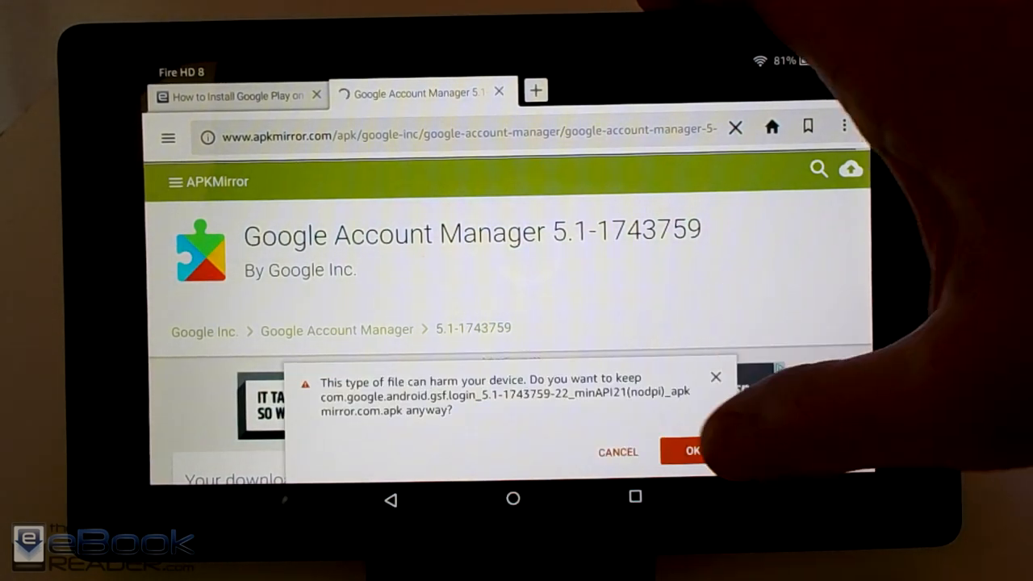
{"action": "left_click", "coordinate": [691, 452]}
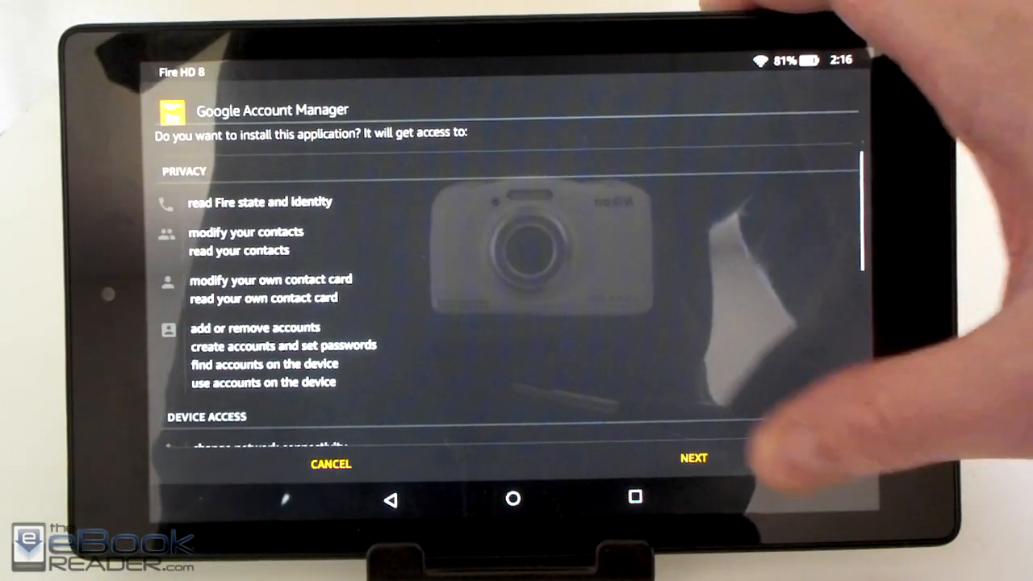
{"action": "left_click", "coordinate": [692, 458]}
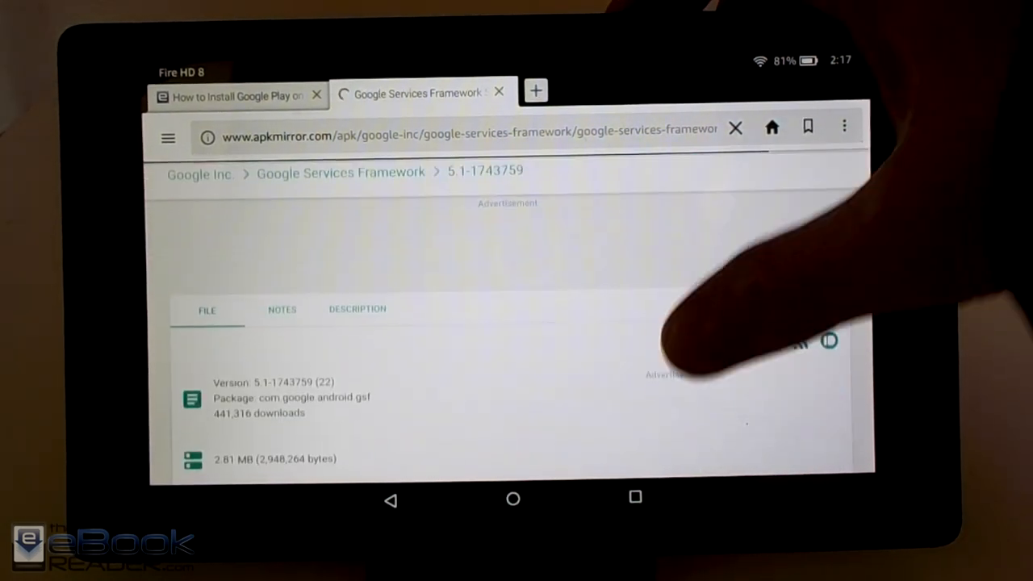
- Download the Google Services Framework APK, keep the file, and launch its installer past the permissions list
{"action": "scroll", "scroll_direction": "down", "scroll_amount": 3}
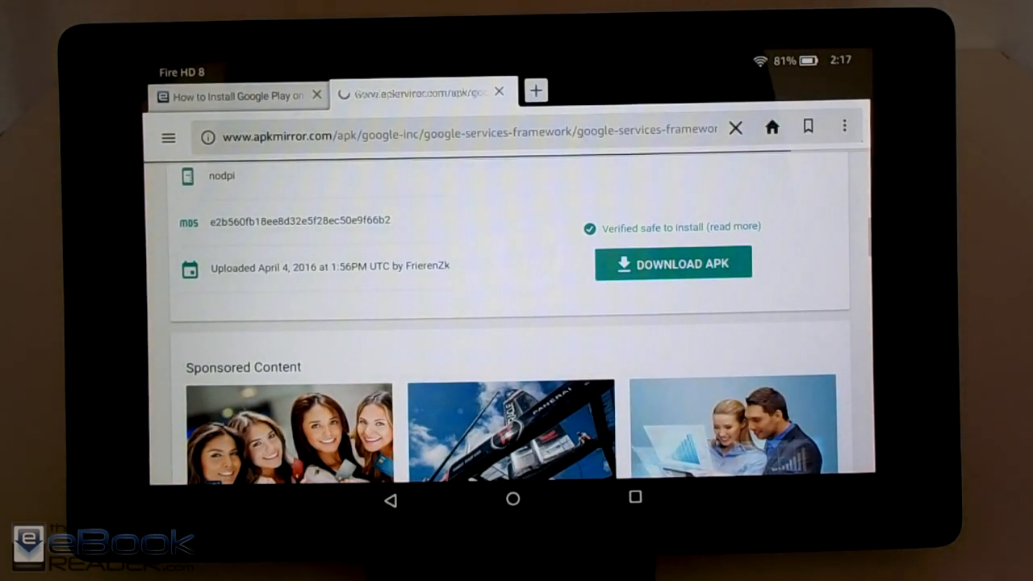
{"action": "left_click", "coordinate": [673, 263]}
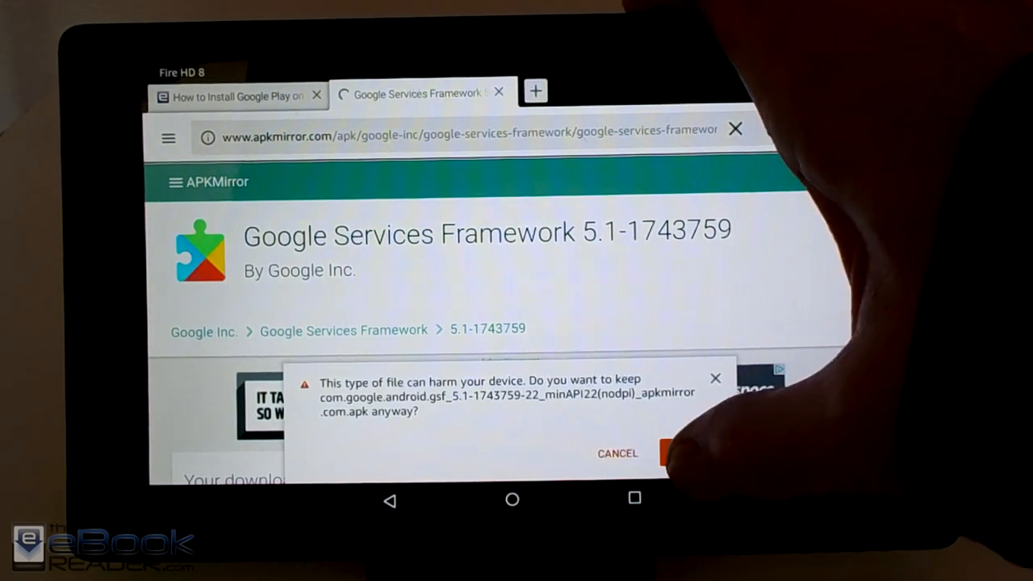
{"action": "left_click", "coordinate": [675, 452]}
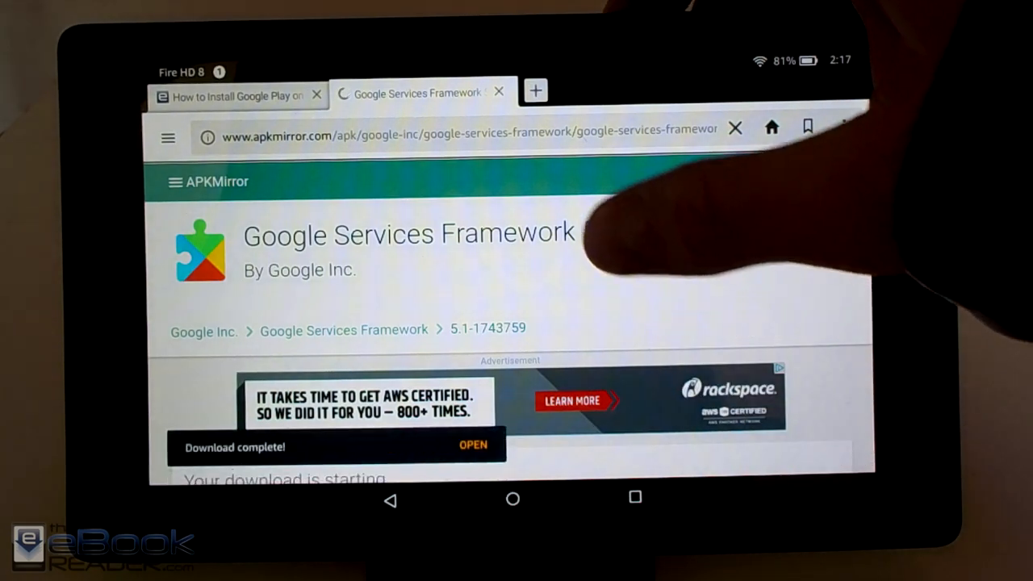
{"action": "left_click", "coordinate": [473, 446]}
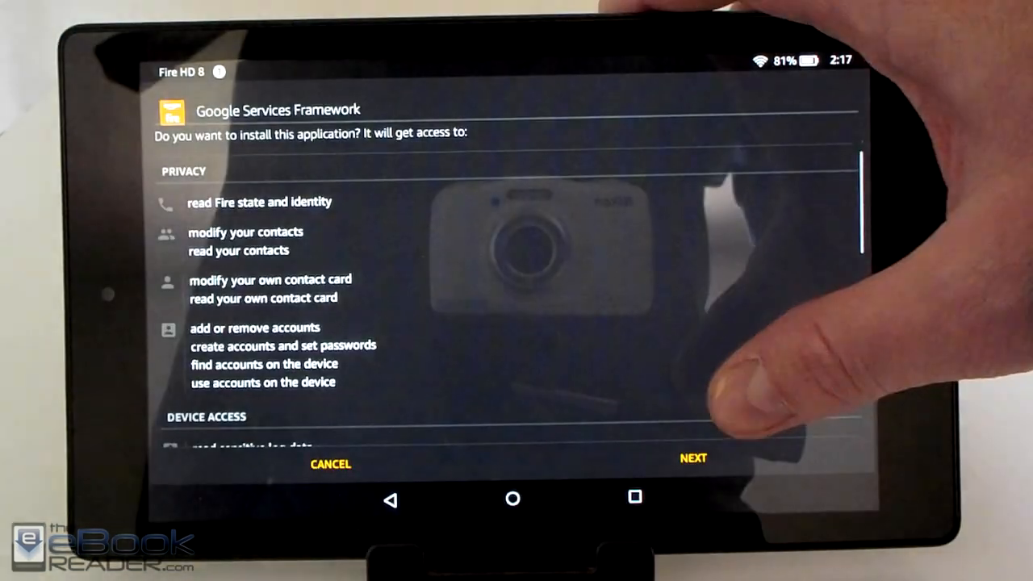
{"action": "left_click", "coordinate": [693, 458]}
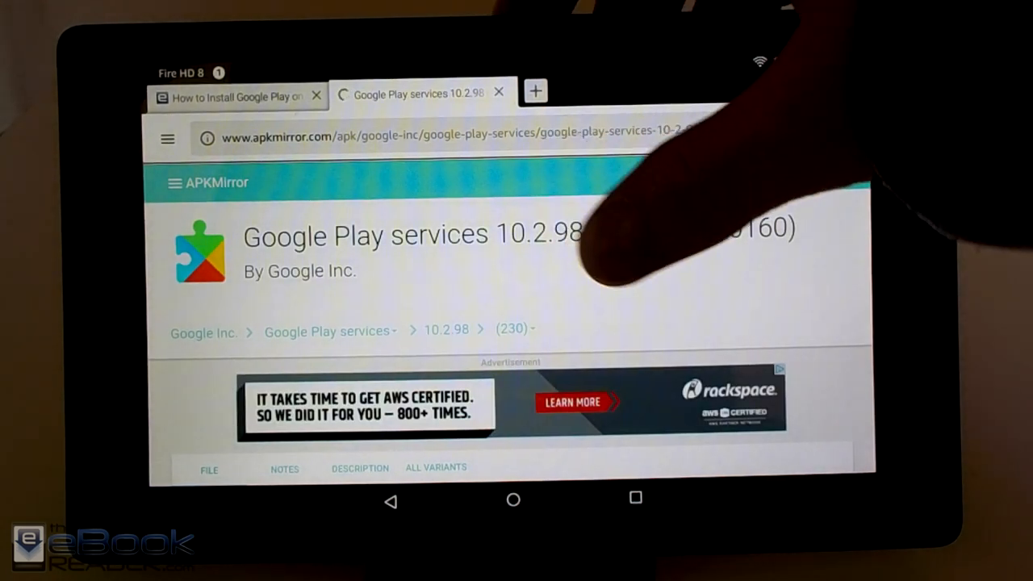
- Download the Google Play services APK and keep the file despite the warning
{"action": "scroll", "scroll_direction": "down", "scroll_amount": 3}
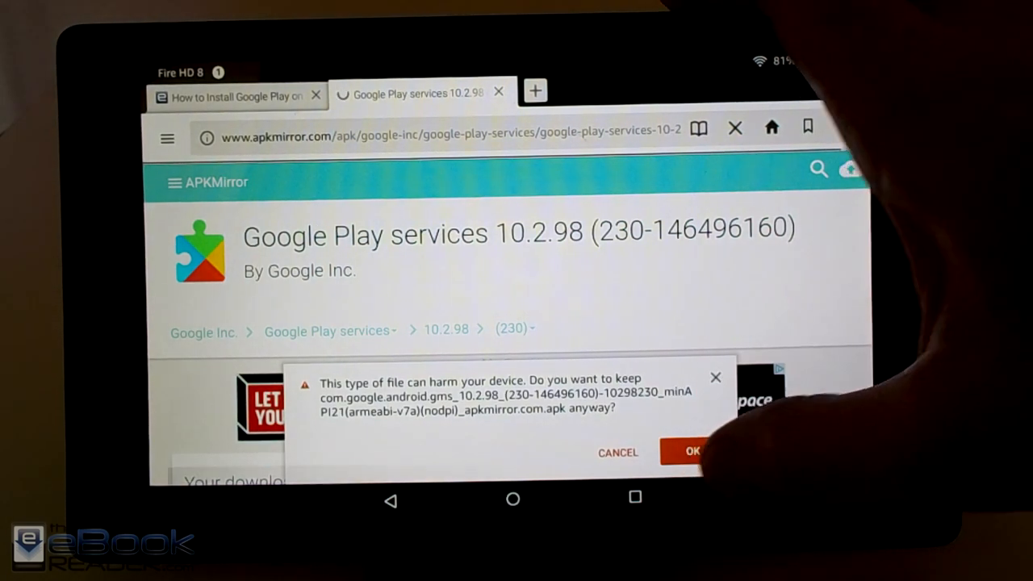
{"action": "left_click", "coordinate": [691, 452]}
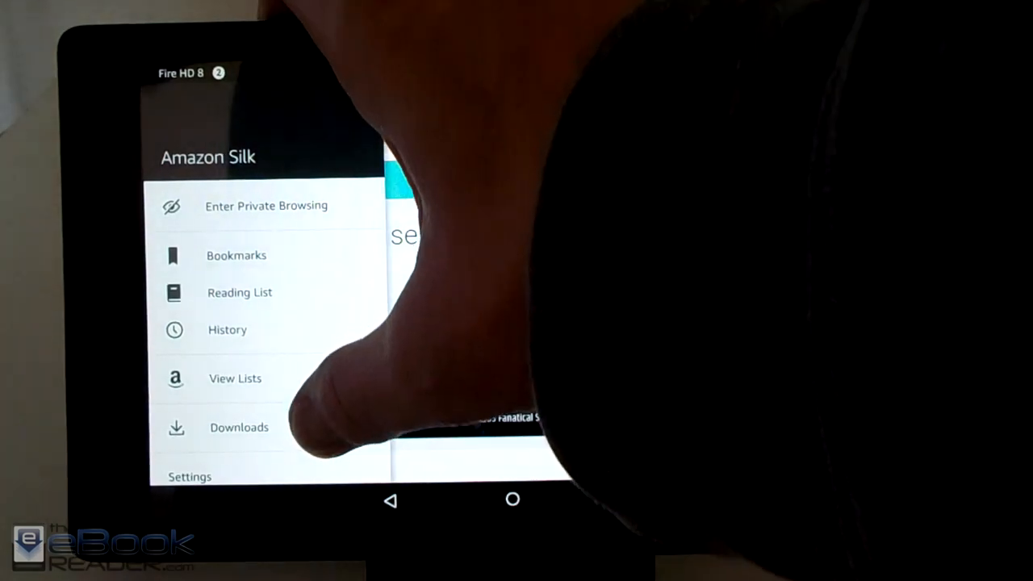
- From Silk's Downloads list, install Google Play services and then Google Play Store
{"action": "left_click", "coordinate": [239, 427]}
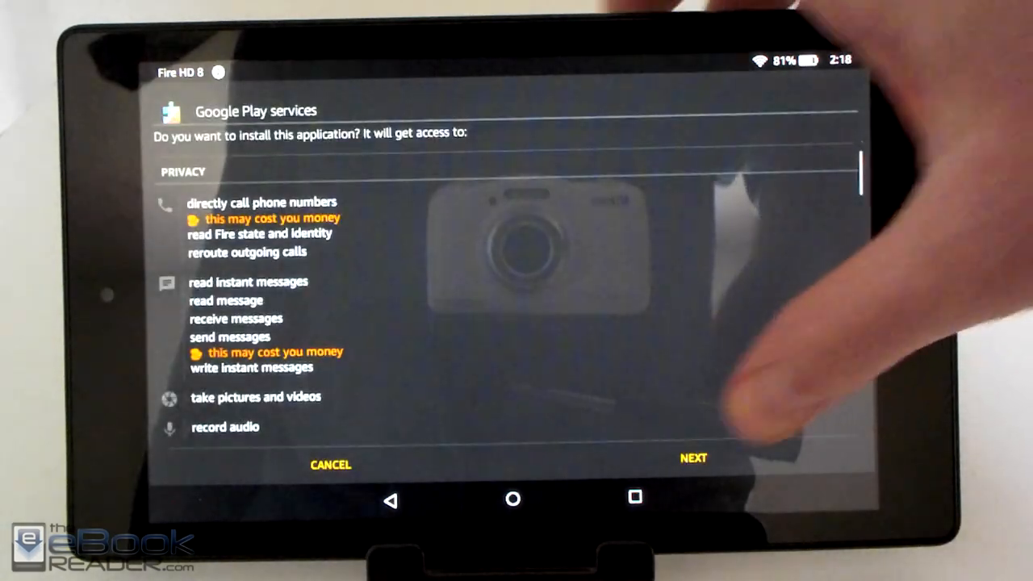
{"action": "left_click", "coordinate": [693, 459]}
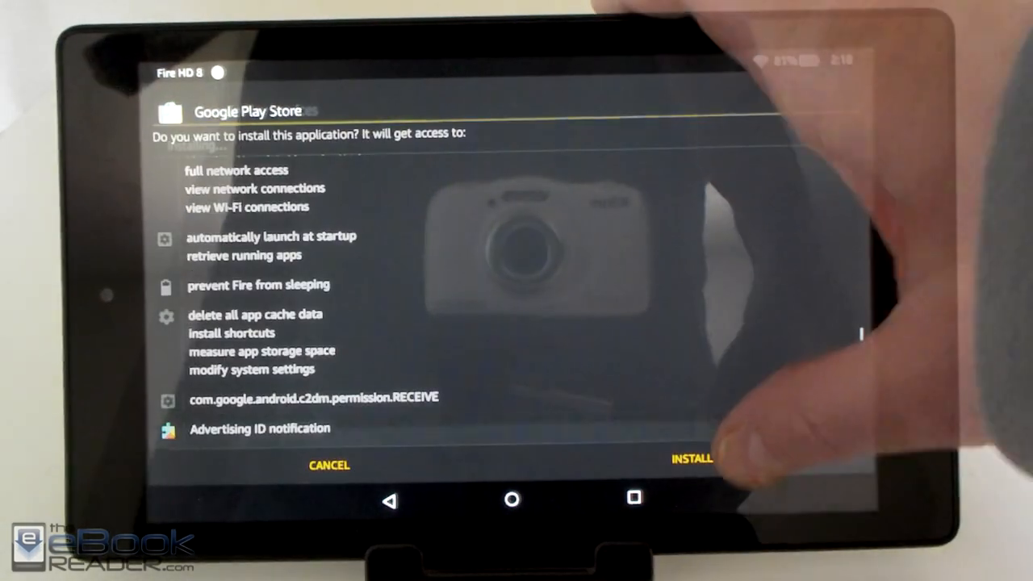
{"action": "left_click", "coordinate": [691, 458]}
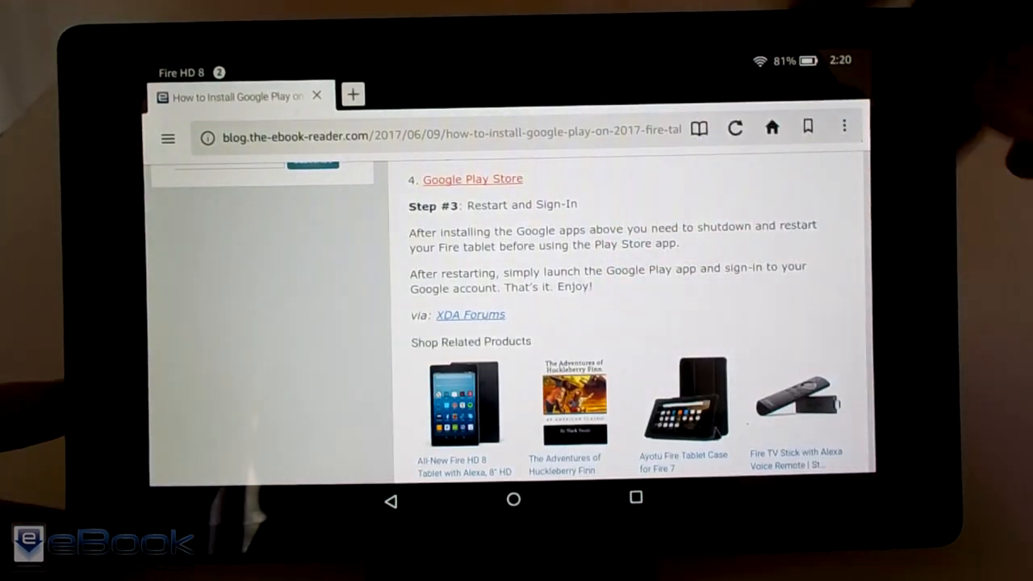
{"action": "scroll", "scroll_direction": "down", "scroll_amount": 3}
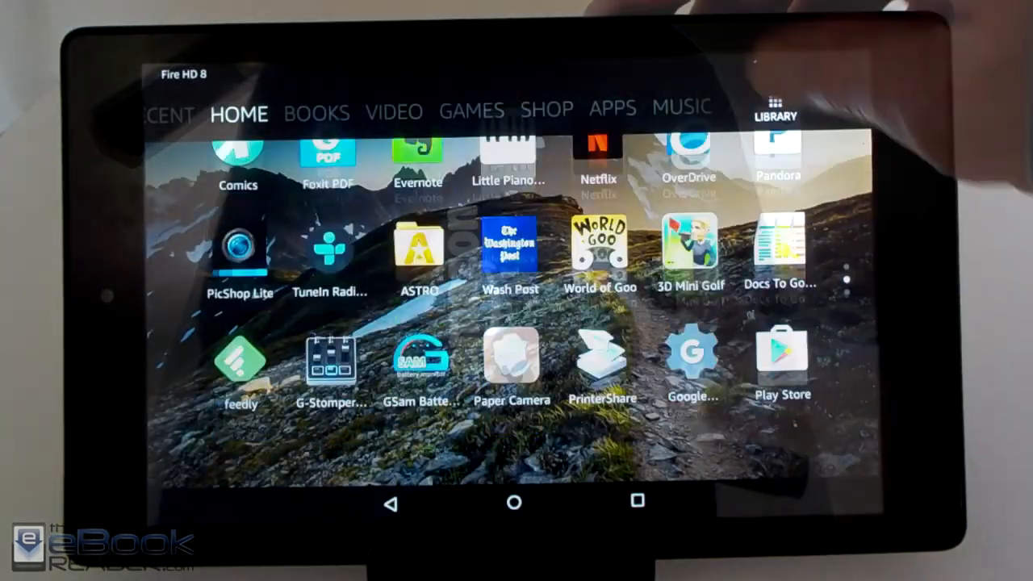
{"action": "scroll", "scroll_direction": "down", "scroll_amount": 3}
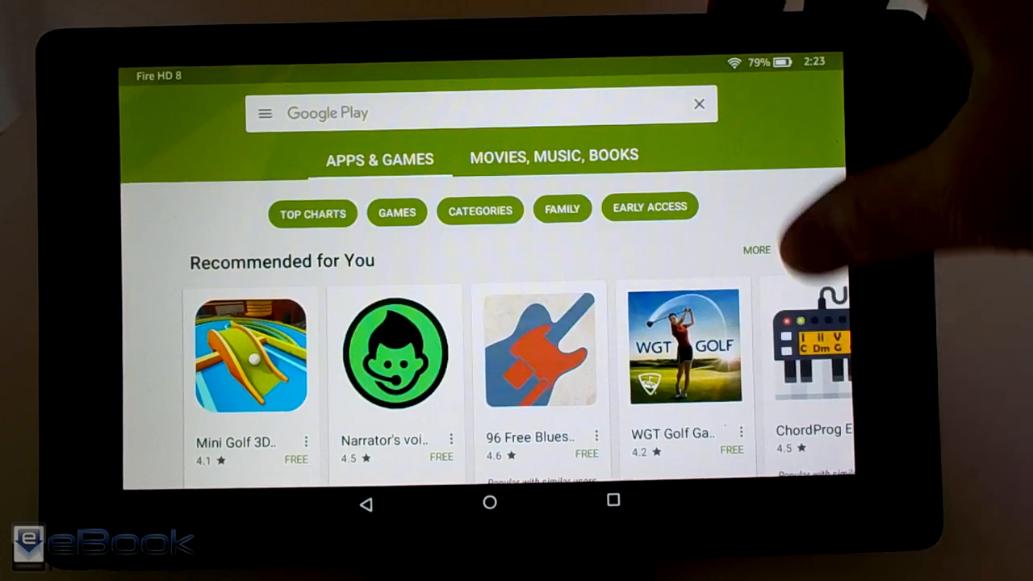
- Search Play Store for 'google', install Google Chrome and accept its permissions
{"action": "scroll", "scroll_direction": "down", "scroll_amount": 3}
{"action": "type", "text": "go"}
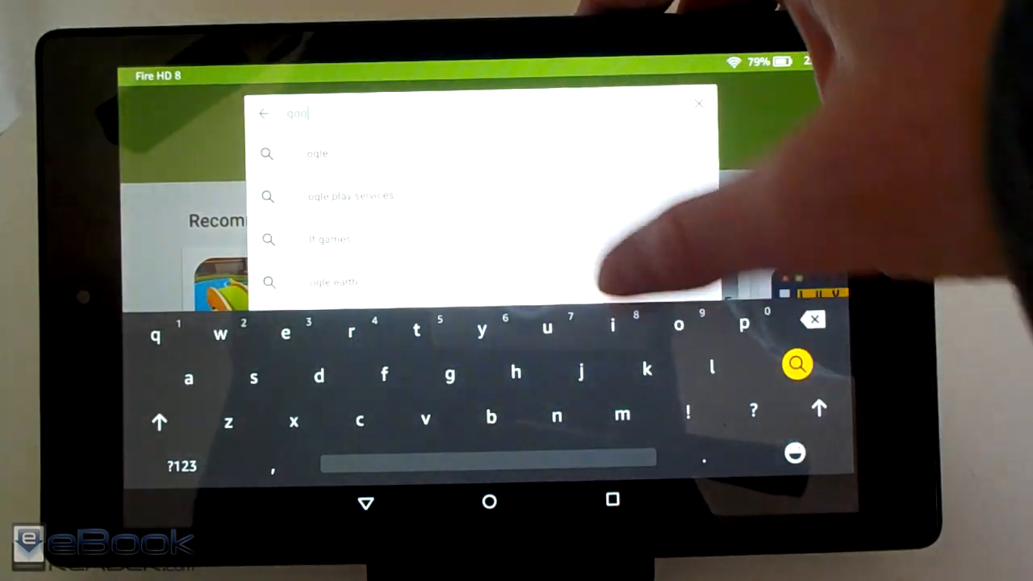
{"action": "left_click", "coordinate": [797, 365]}
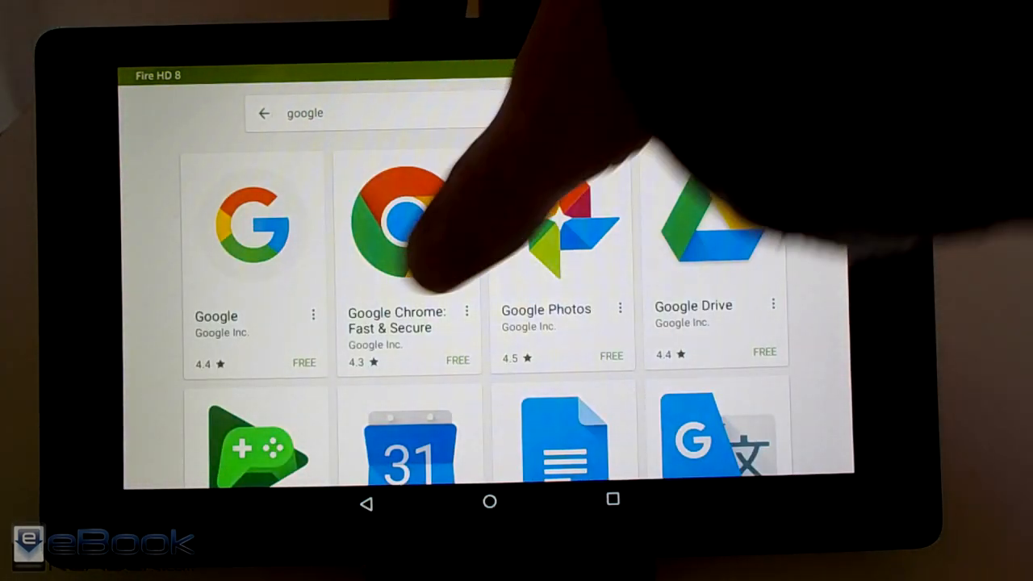
{"action": "left_click", "coordinate": [407, 226]}
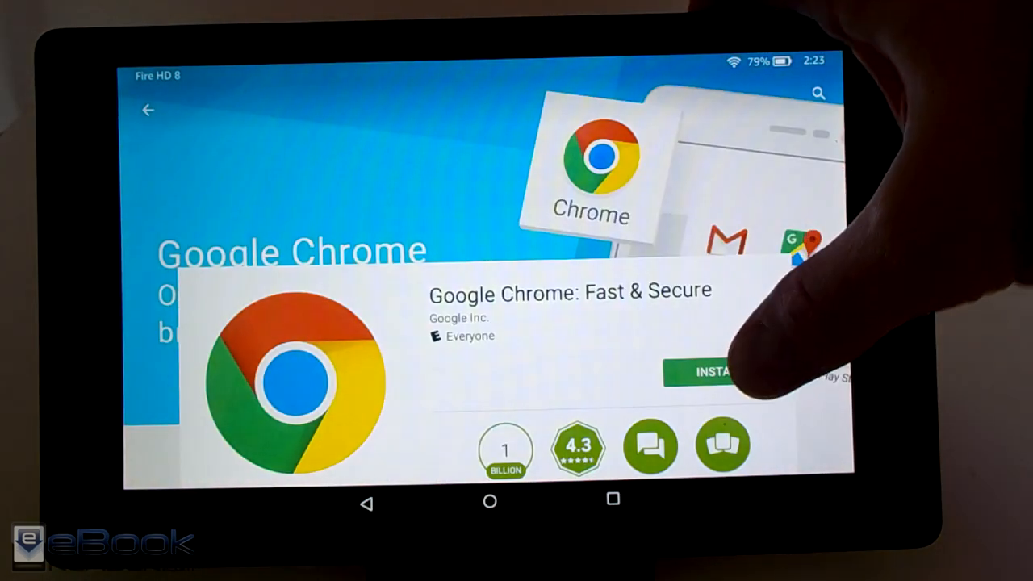
{"action": "left_click", "coordinate": [710, 369]}
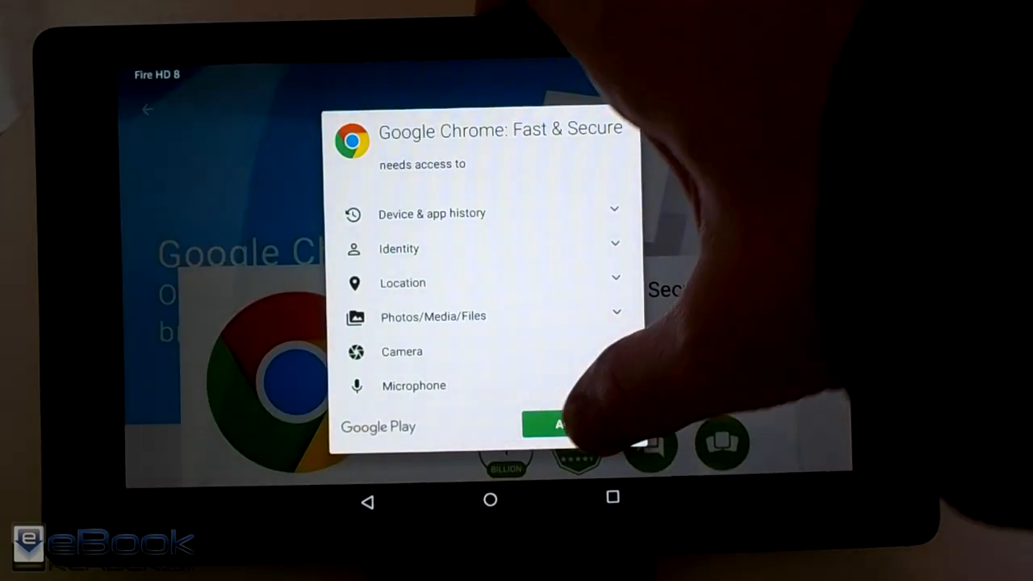
{"action": "left_click", "coordinate": [565, 426]}
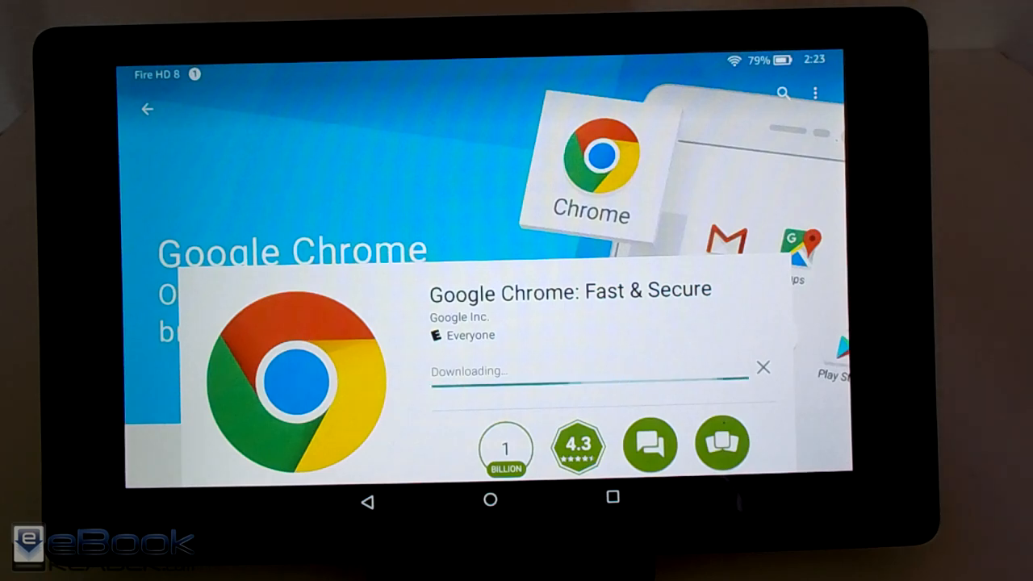